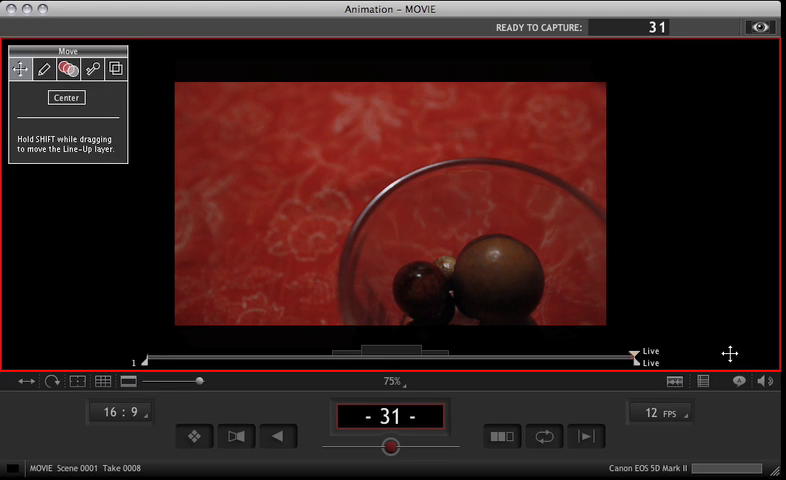
{"action": "mouse_move", "coordinate": [634, 352]}
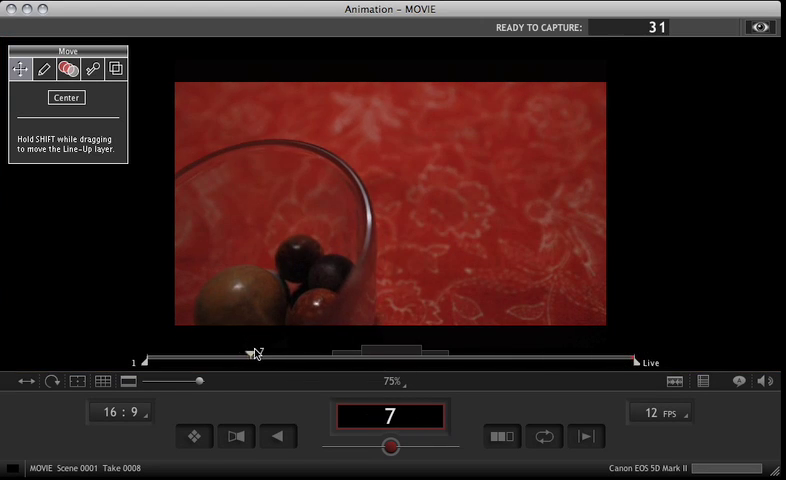
Scrub the timeline through frames 24, 17 and 8 back toward 16 to review the marble shot.
{"action": "left_click_drag", "start_coordinate": [252, 352], "coordinate": [428, 352]}
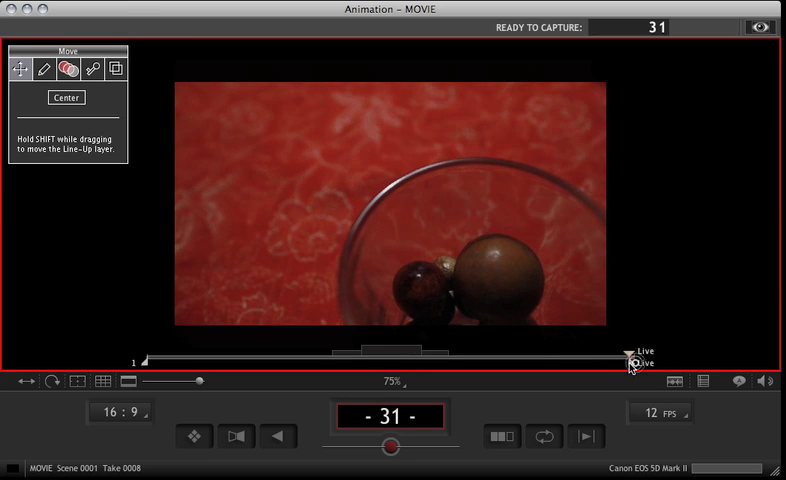
{"action": "left_click_drag", "start_coordinate": [632, 362], "coordinate": [540, 362]}
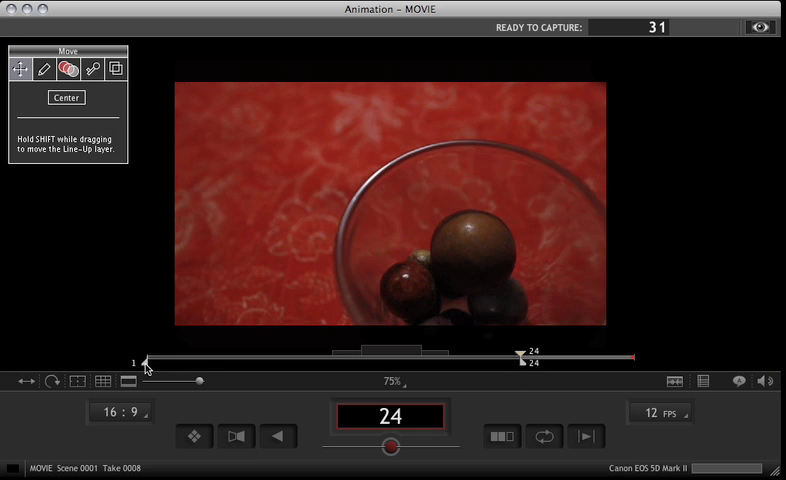
{"action": "left_click_drag", "start_coordinate": [522, 356], "coordinate": [404, 356]}
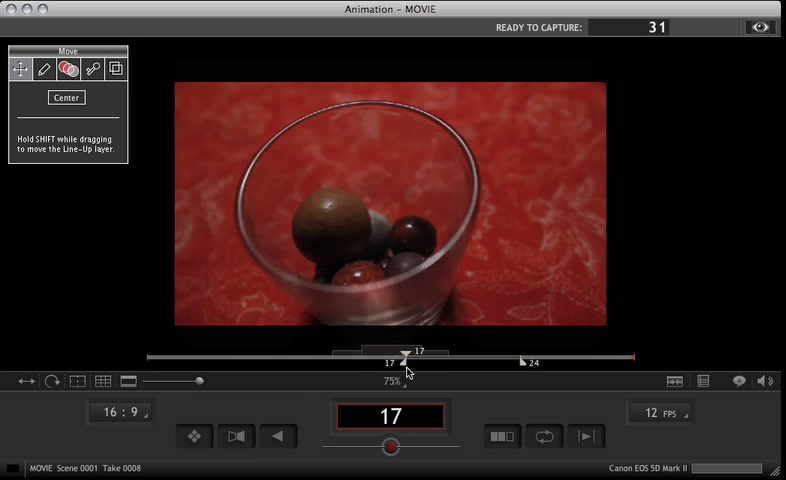
{"action": "left_click_drag", "start_coordinate": [400, 352], "coordinate": [262, 352]}
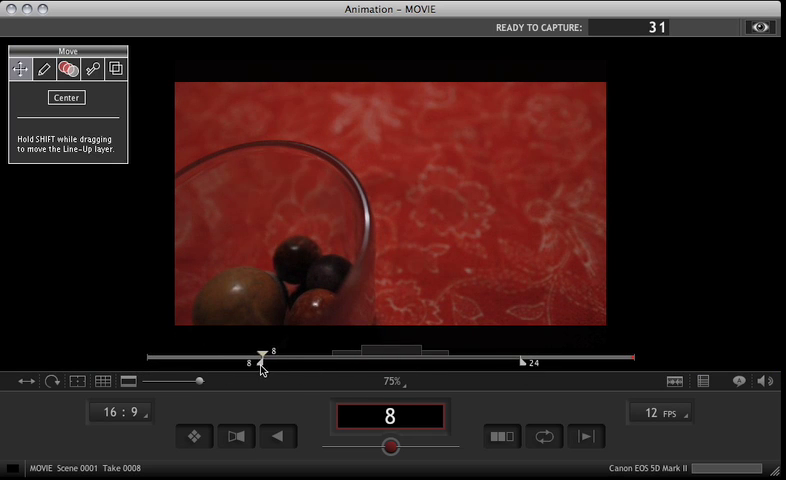
{"action": "left_click_drag", "start_coordinate": [258, 356], "coordinate": [300, 356]}
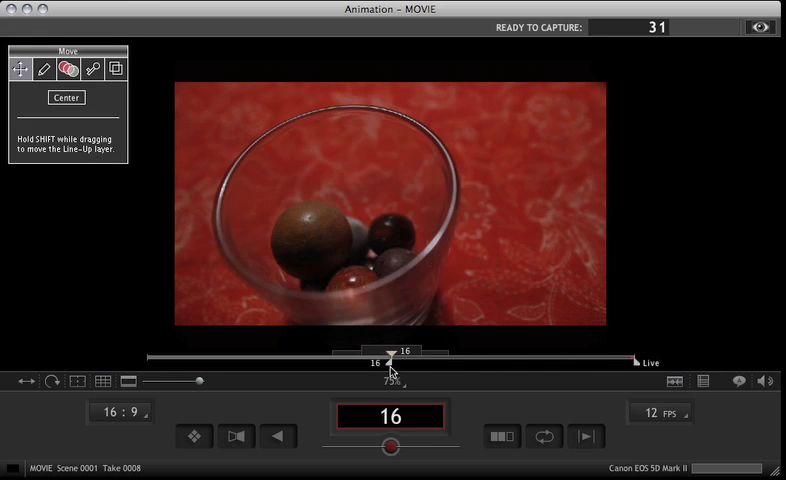
{"action": "left_click_drag", "start_coordinate": [388, 352], "coordinate": [580, 372]}
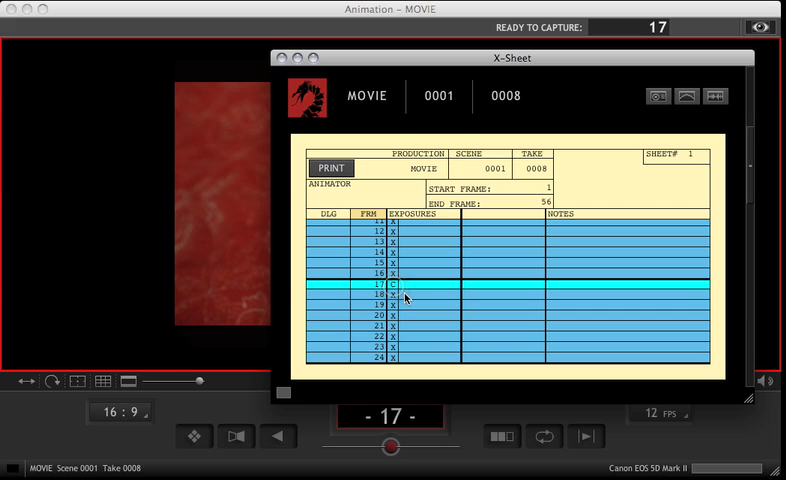
{"action": "mouse_move", "coordinate": [420, 314]}
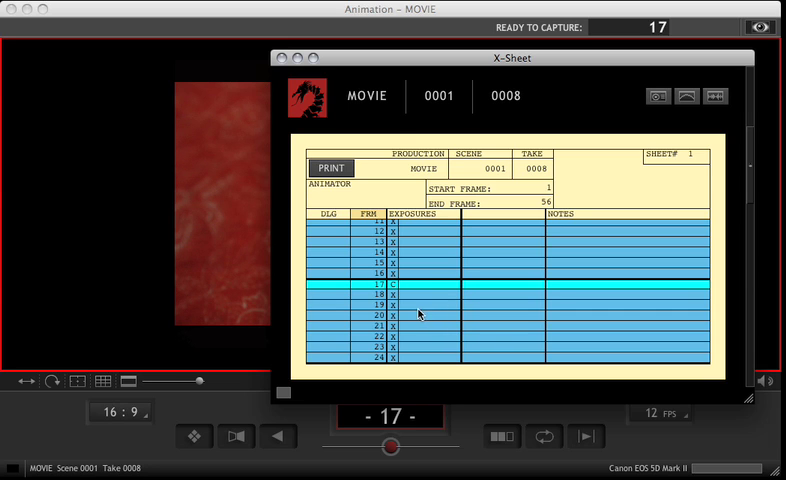
Bring up the X-Sheet listing the frame rows of take 0008.
{"action": "left_click_drag", "start_coordinate": [510, 56], "coordinate": [785, 56]}
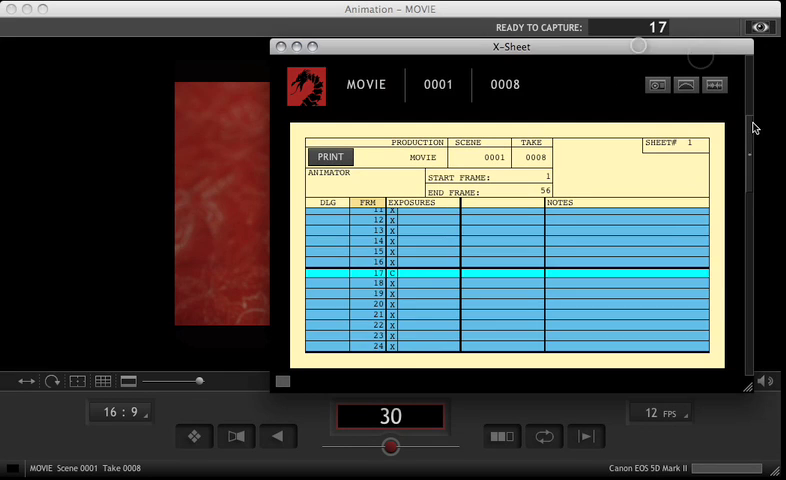
{"action": "scroll", "scroll_direction": "down", "scroll_amount": 3}
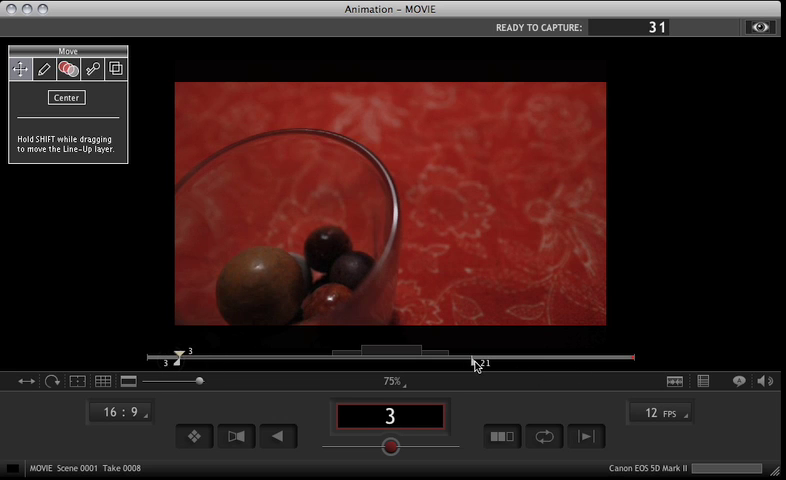
Scrub the timeline back to the opening frames of the shot.
{"action": "left_click_drag", "start_coordinate": [484, 360], "coordinate": [636, 360]}
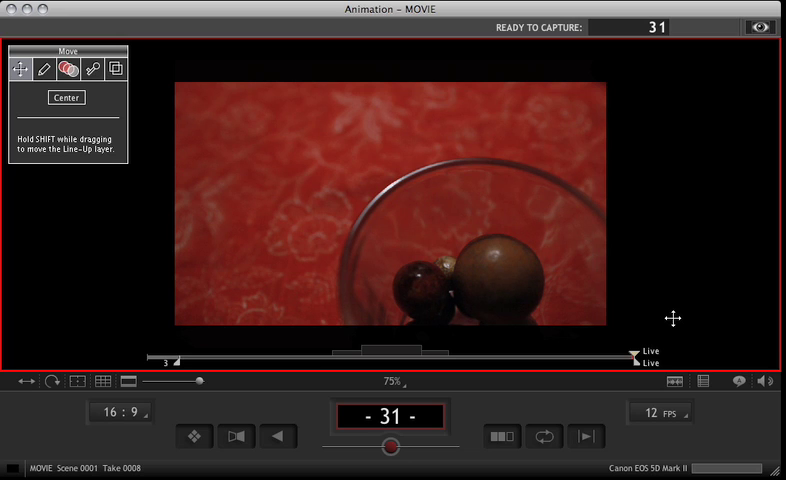
{"action": "mouse_move", "coordinate": [644, 364]}
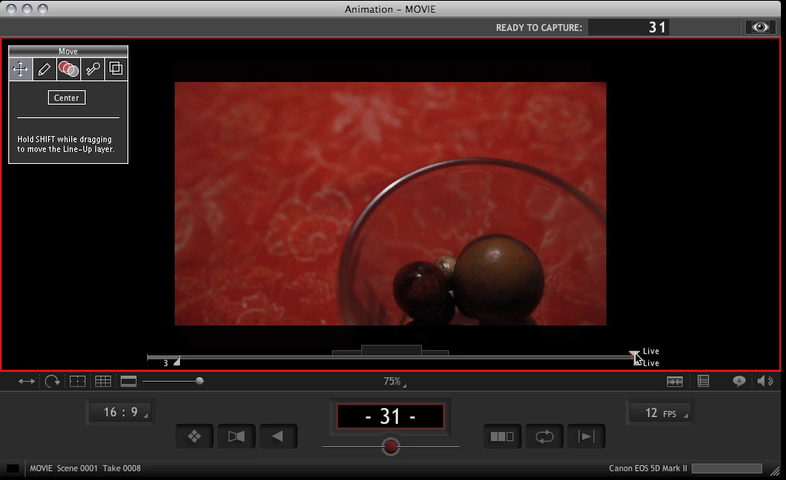
Paste the copied frames at the Live position in reverse order, growing the shot to 58 frames.
{"action": "left_click_drag", "start_coordinate": [636, 352], "coordinate": [344, 352]}
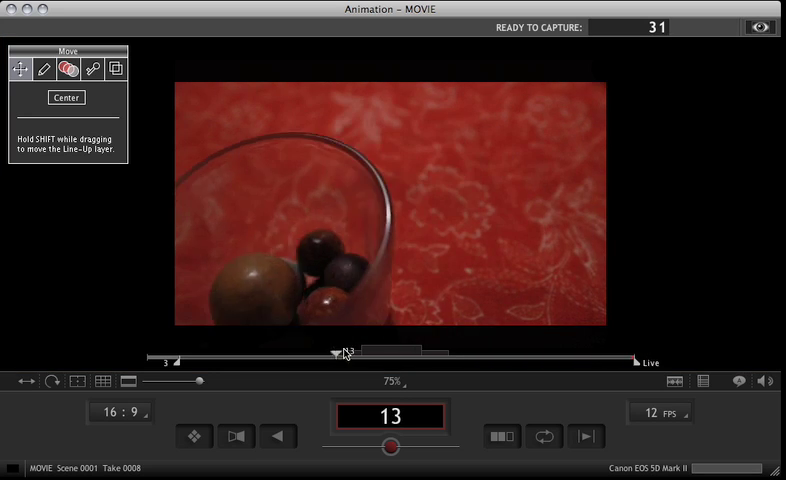
{"action": "left_click_drag", "start_coordinate": [340, 352], "coordinate": [552, 352]}
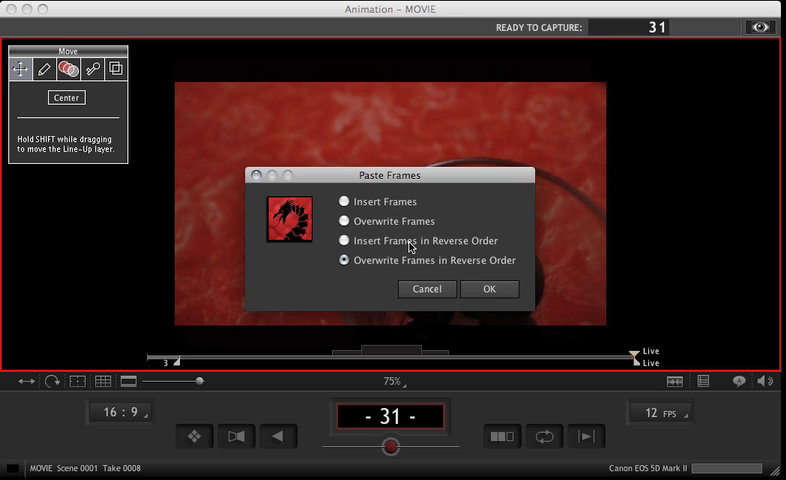
{"action": "mouse_move", "coordinate": [520, 284]}
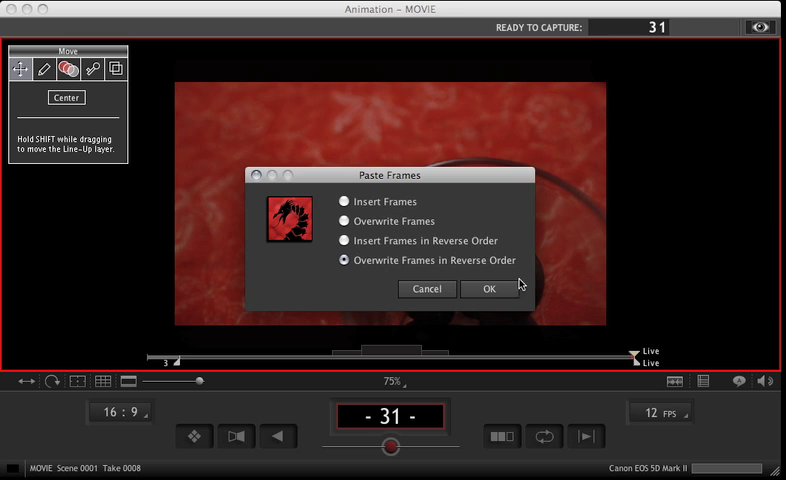
{"action": "left_click", "coordinate": [488, 288]}
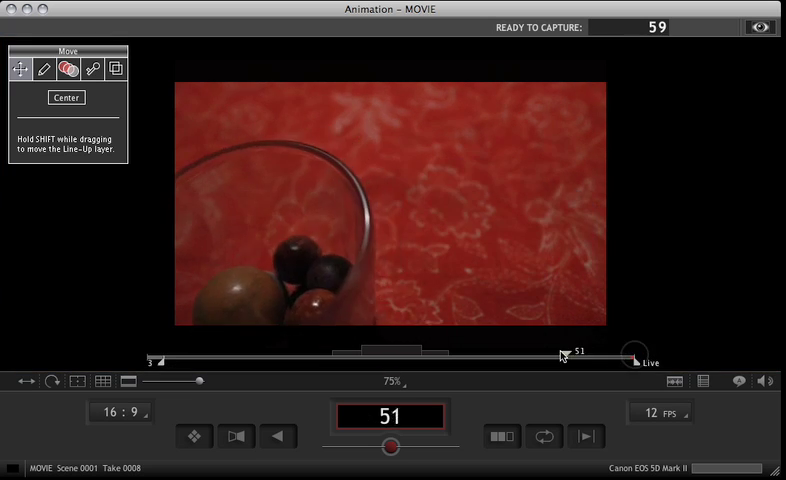
{"action": "left_click_drag", "start_coordinate": [564, 350], "coordinate": [468, 350]}
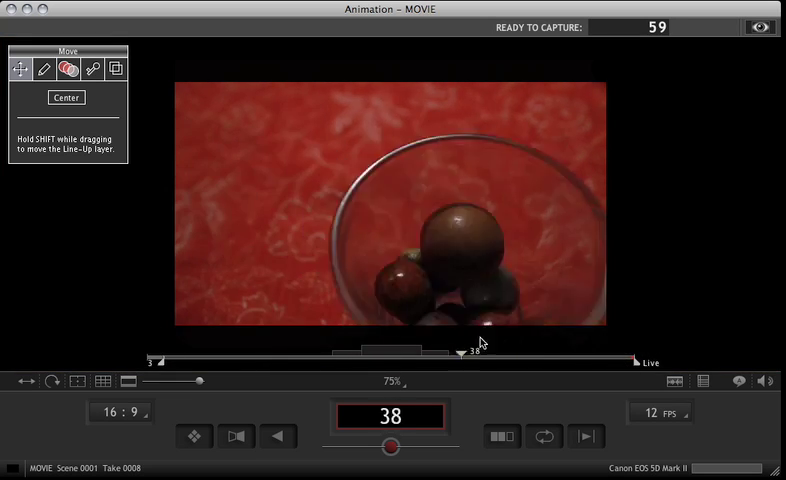